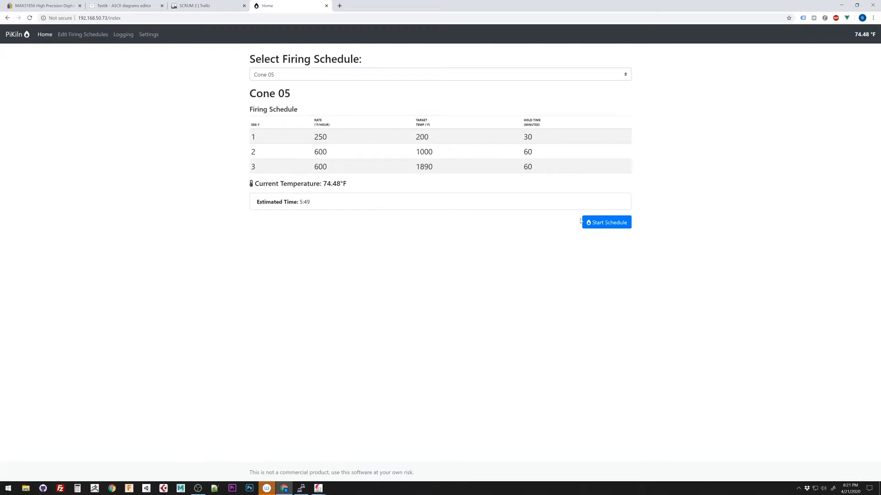
- Start the Cone 05 firing schedule from the Home page
{"action": "left_click", "coordinate": [605, 223]}
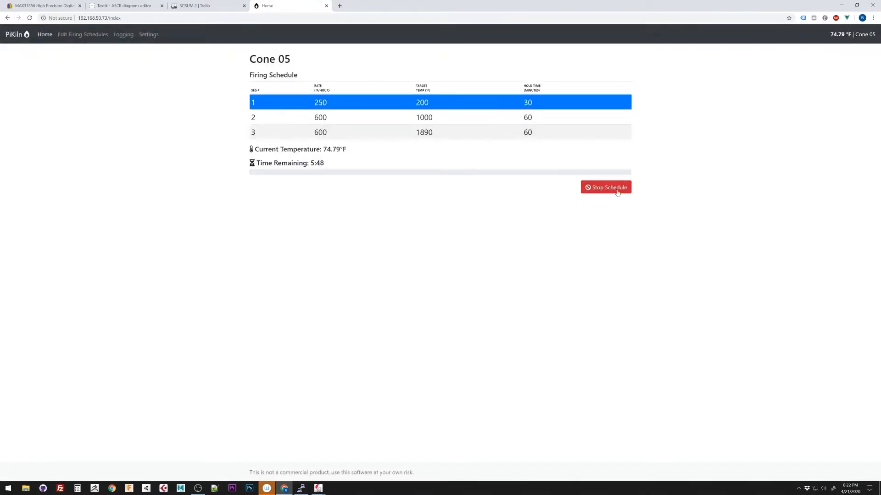
- In the schedule editor, swap the first two stages and back, then view the Cone 05 firing log
{"action": "left_click", "coordinate": [82, 34]}
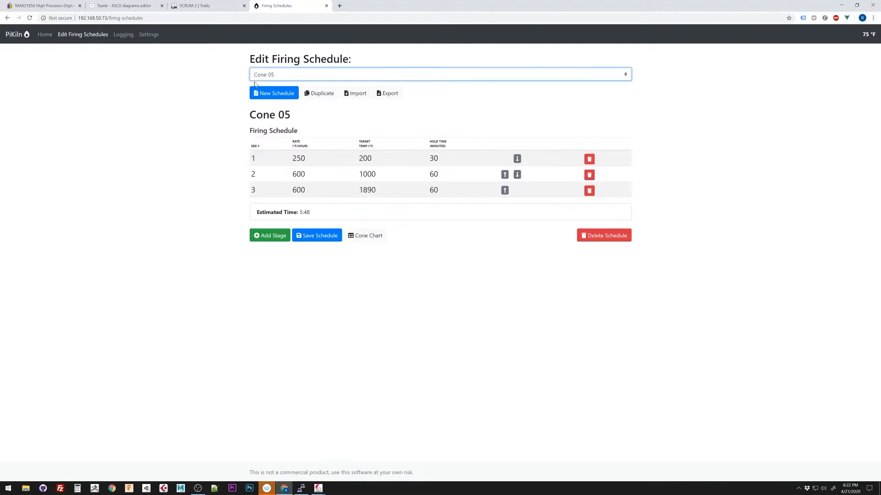
{"action": "left_click", "coordinate": [517, 158]}
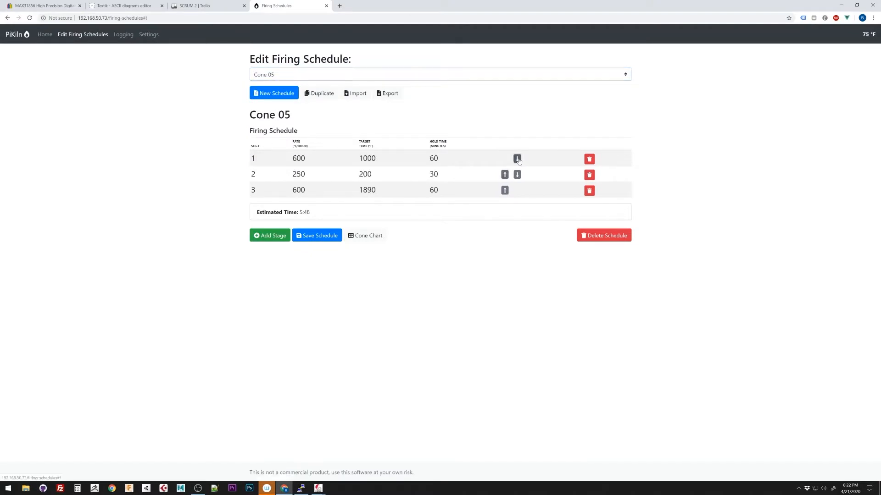
{"action": "left_click", "coordinate": [516, 158]}
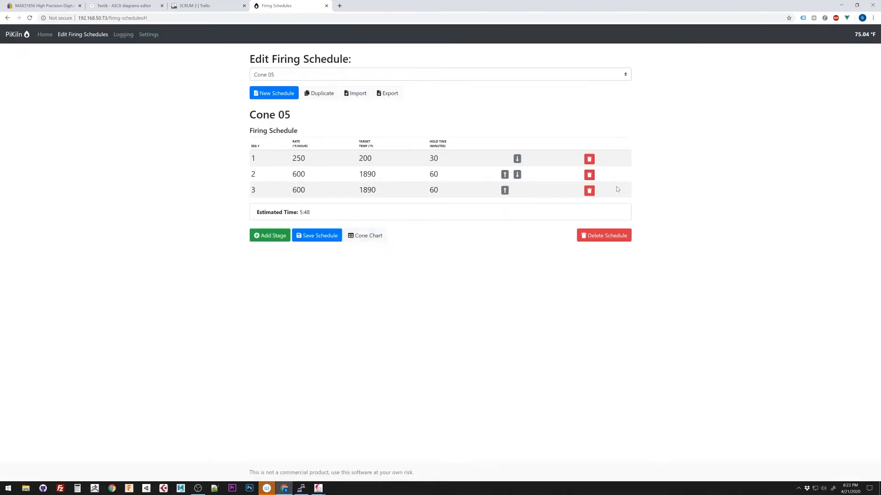
{"action": "left_click", "coordinate": [123, 34]}
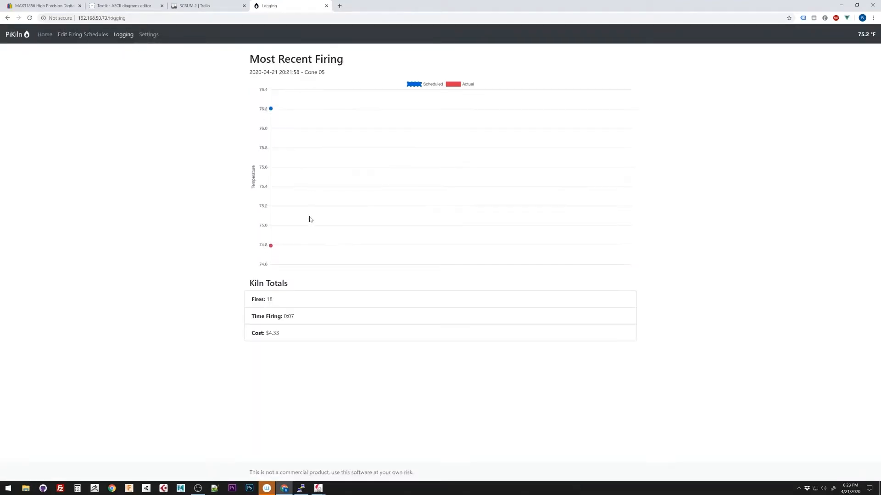